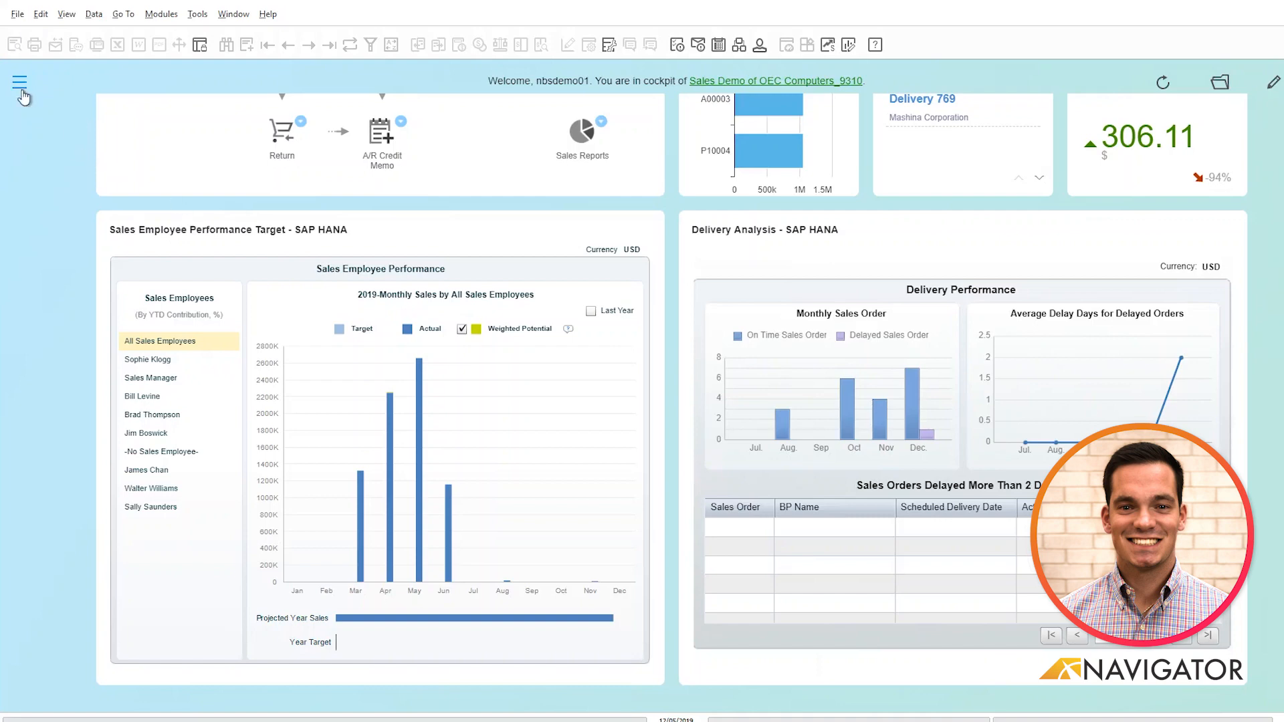
Open the Modules panel and expand the MRP module.
left_click(19, 82)
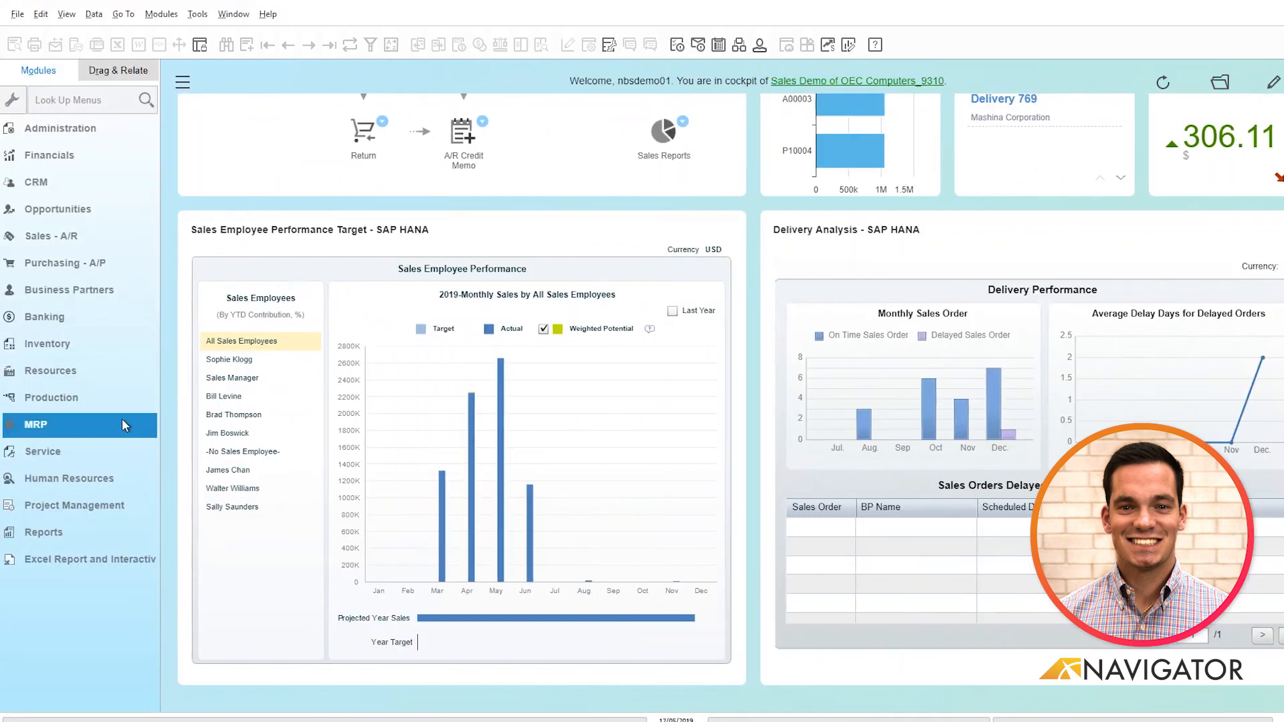
left_click(35, 424)
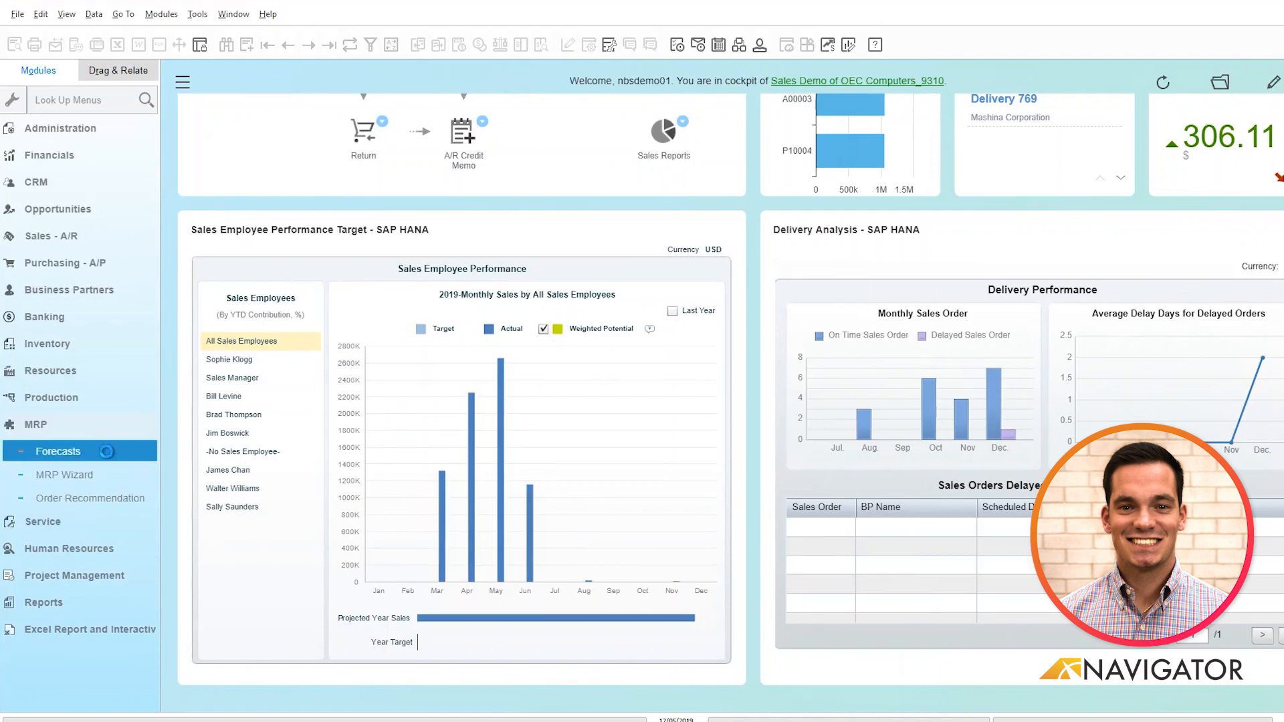
Open the MRP Forecasts window.
left_click(58, 452)
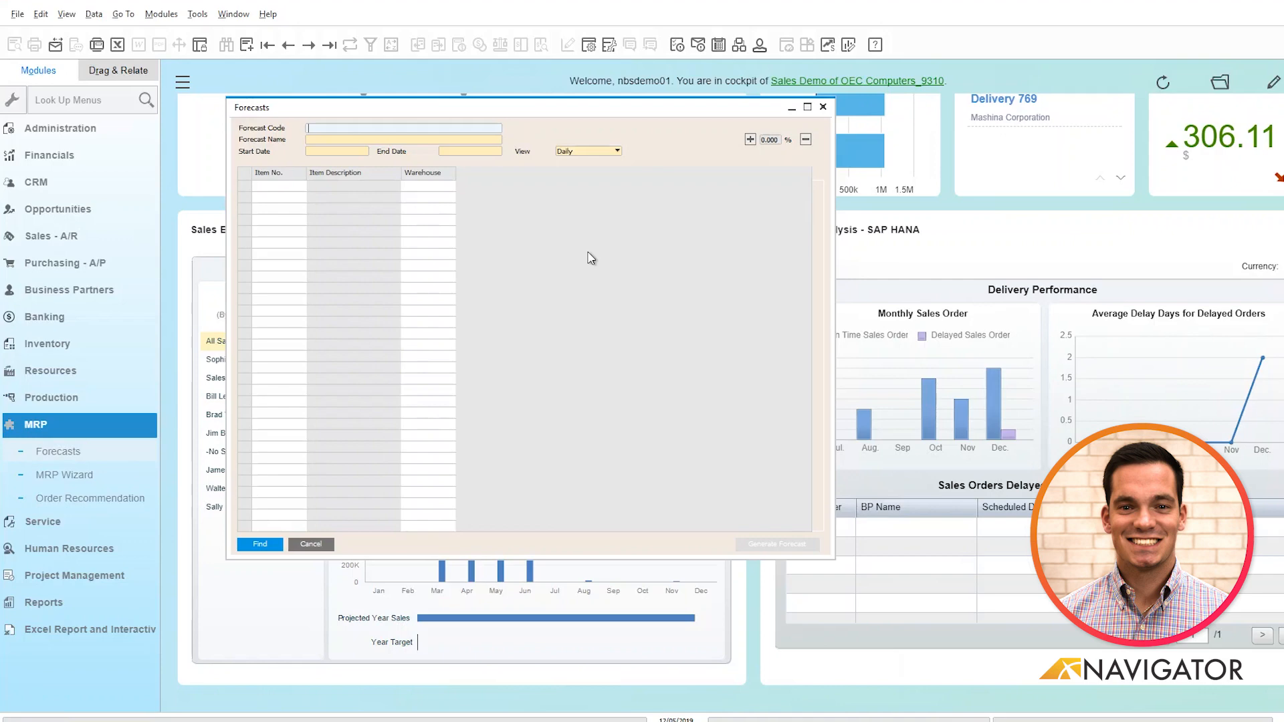
mouse_move(602, 250)
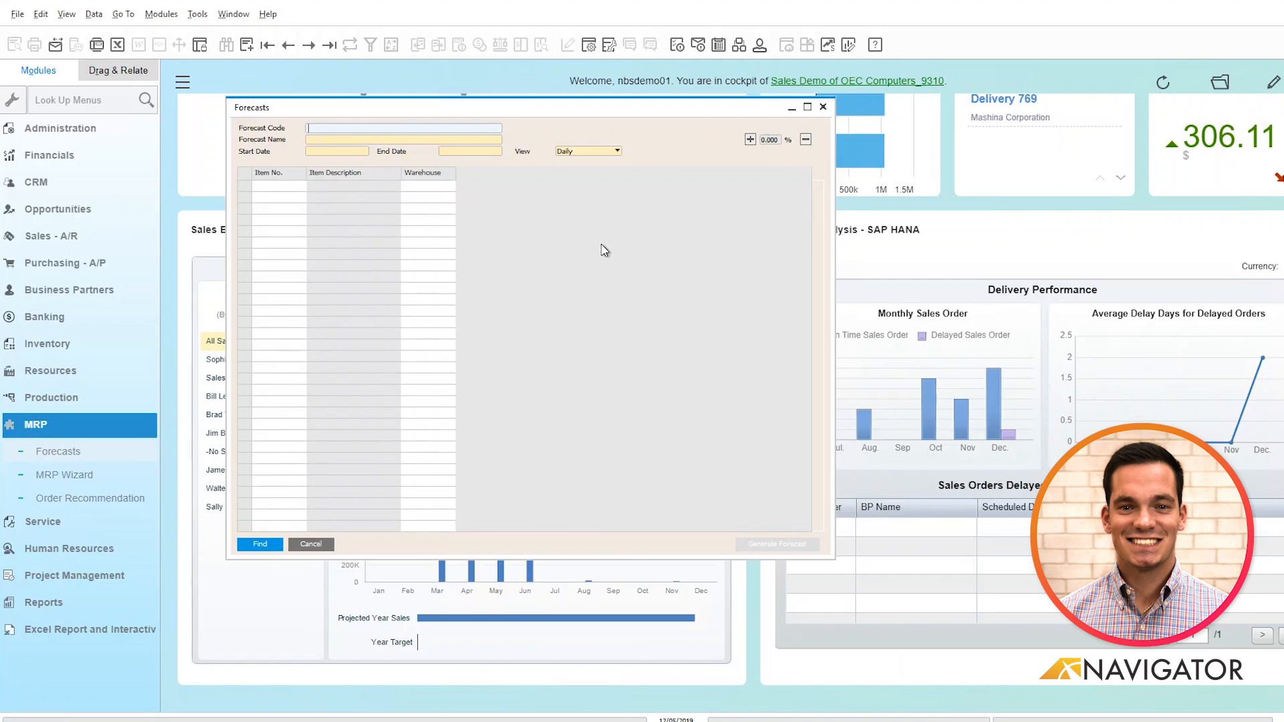
mouse_move(541, 220)
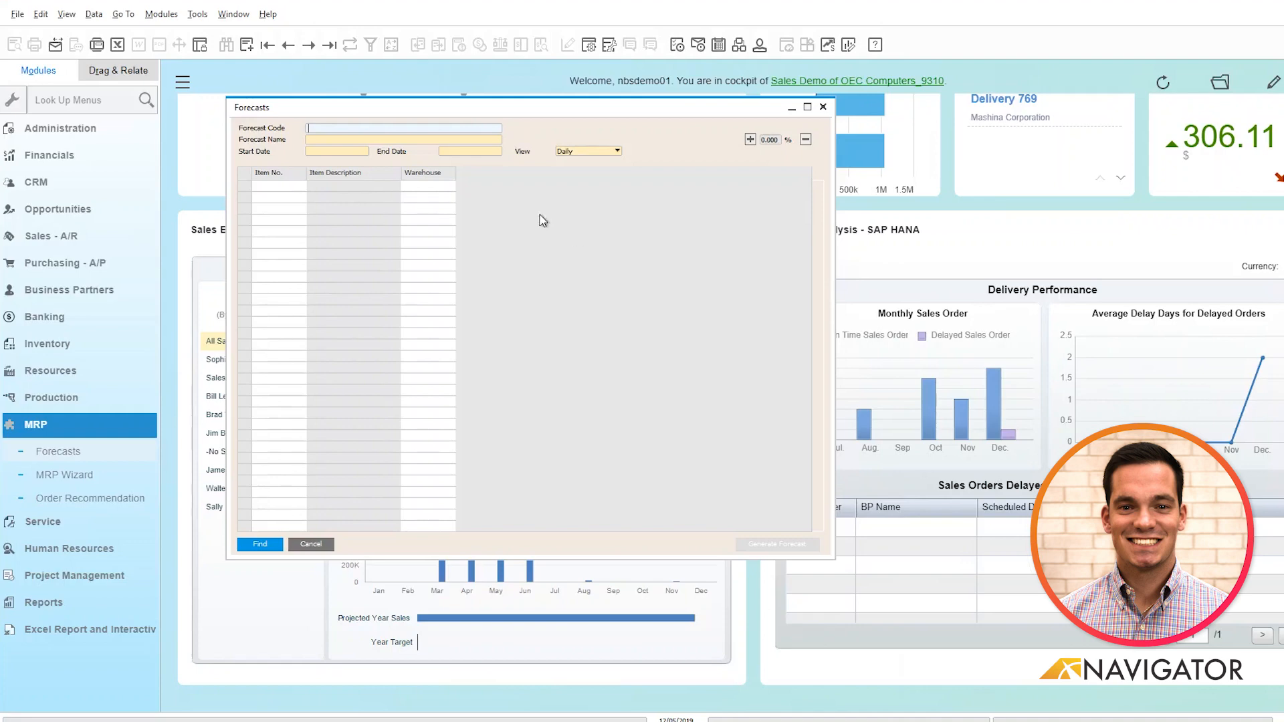
mouse_move(329, 63)
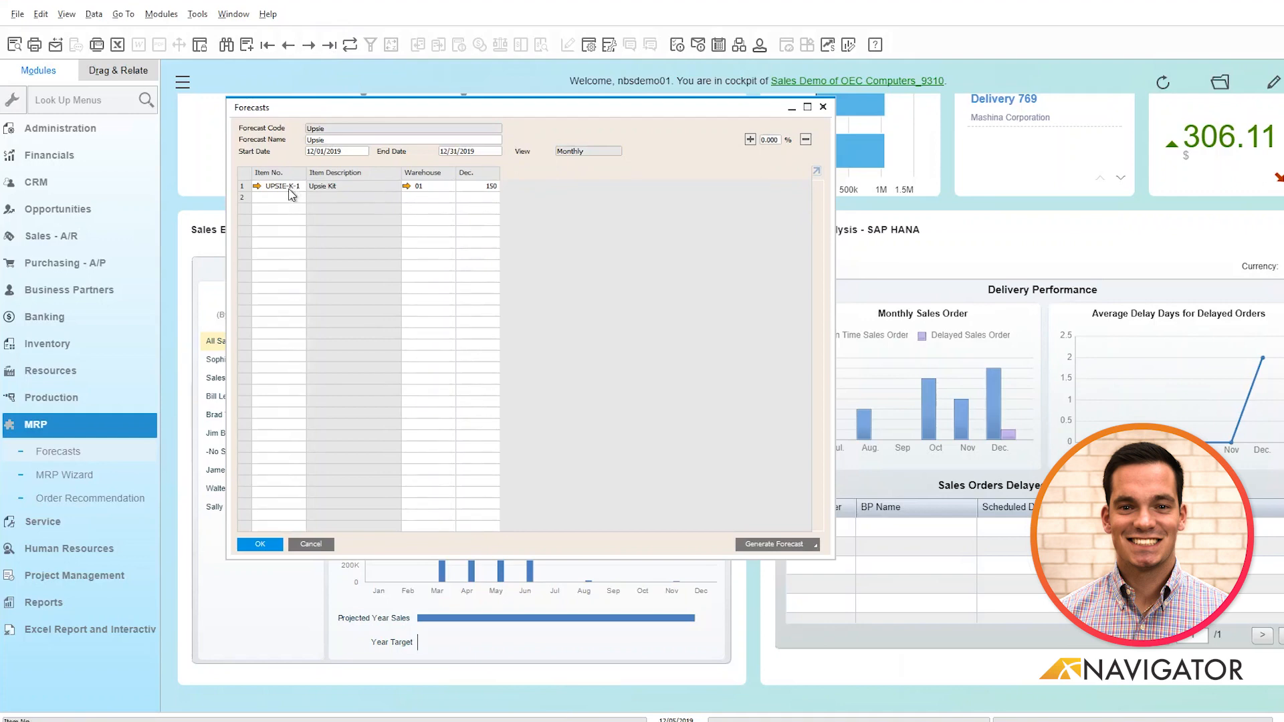
mouse_move(479, 172)
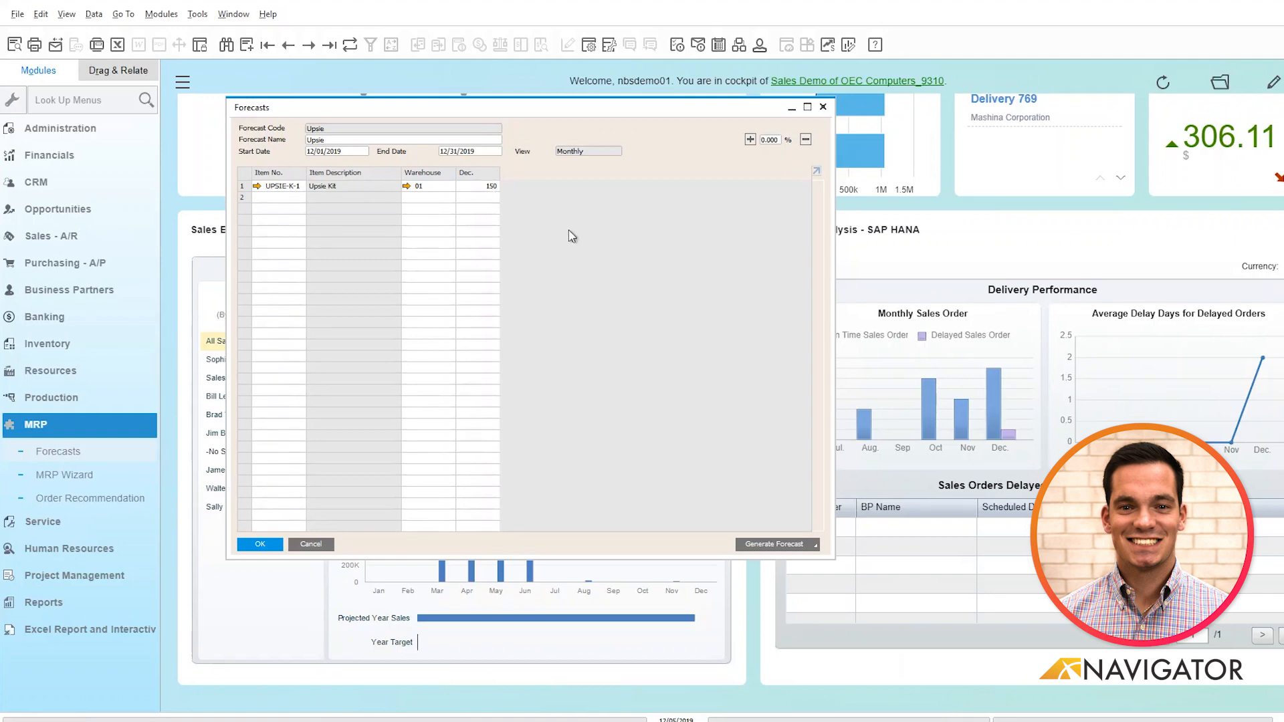
mouse_move(792, 520)
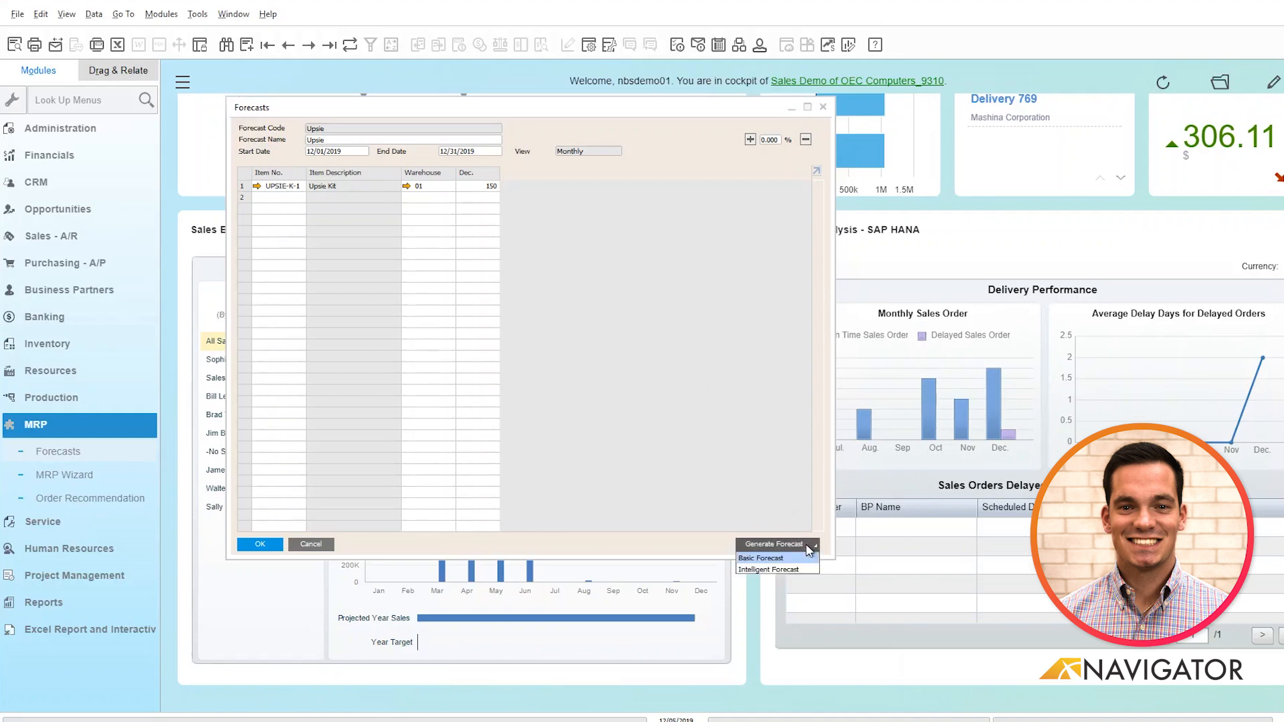
Choose Basic Forecast for Upsie and expand its Advanced Settings.
left_click(761, 558)
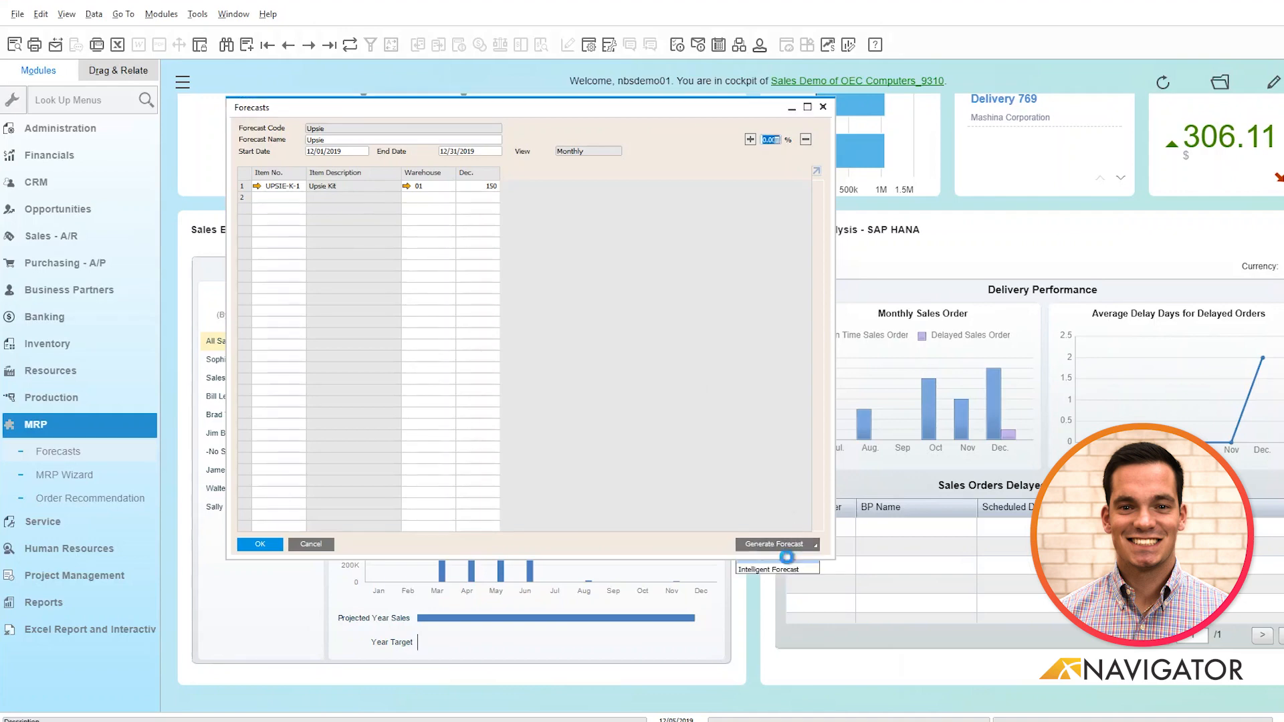
left_click(776, 545)
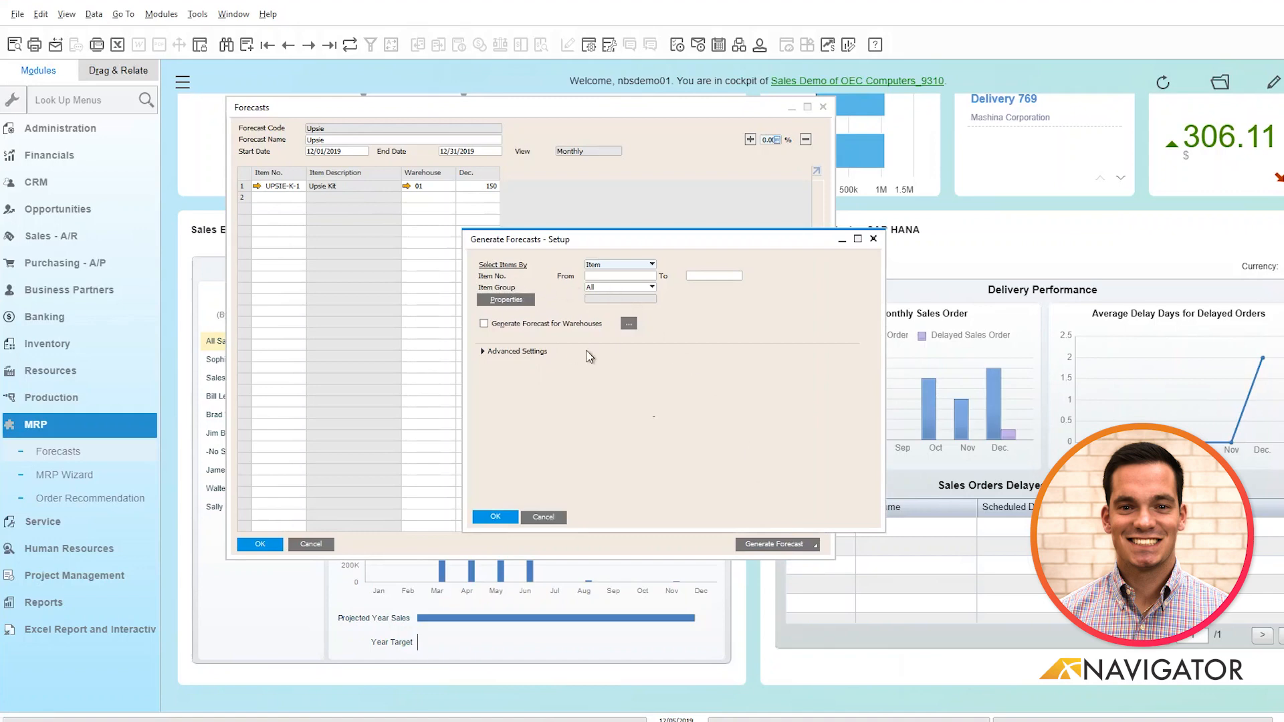
mouse_move(711, 284)
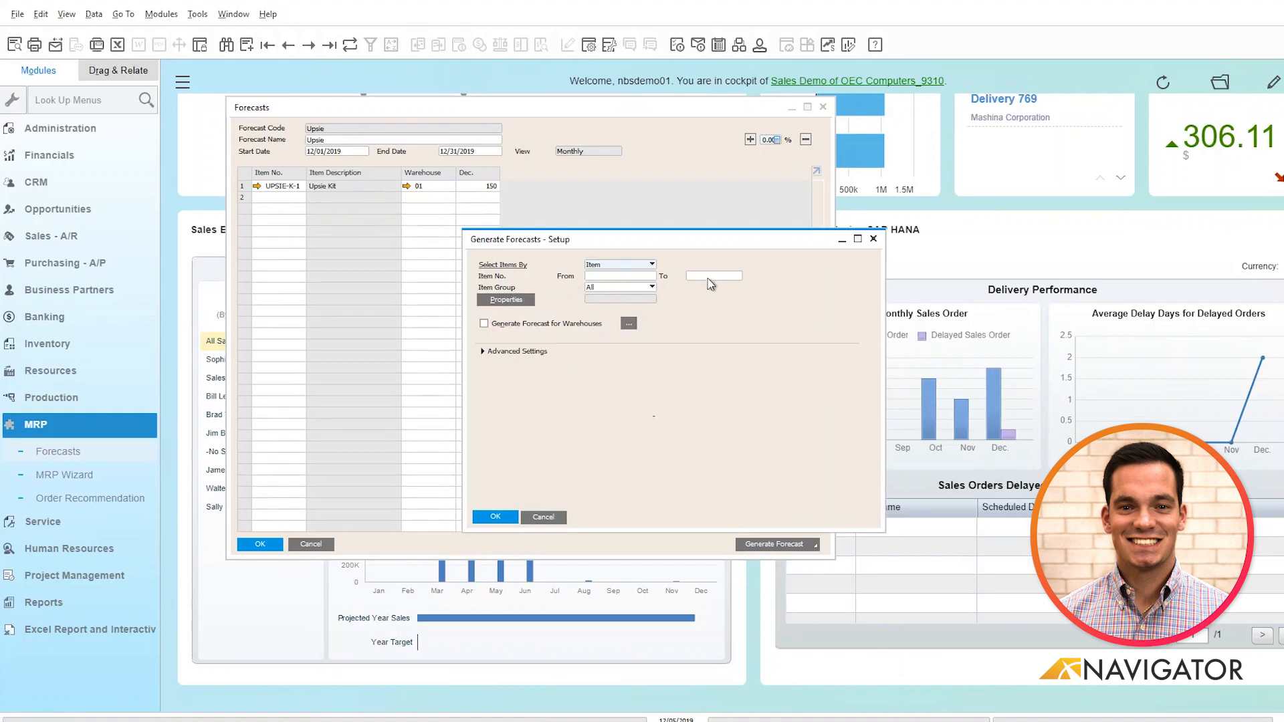
mouse_move(501, 362)
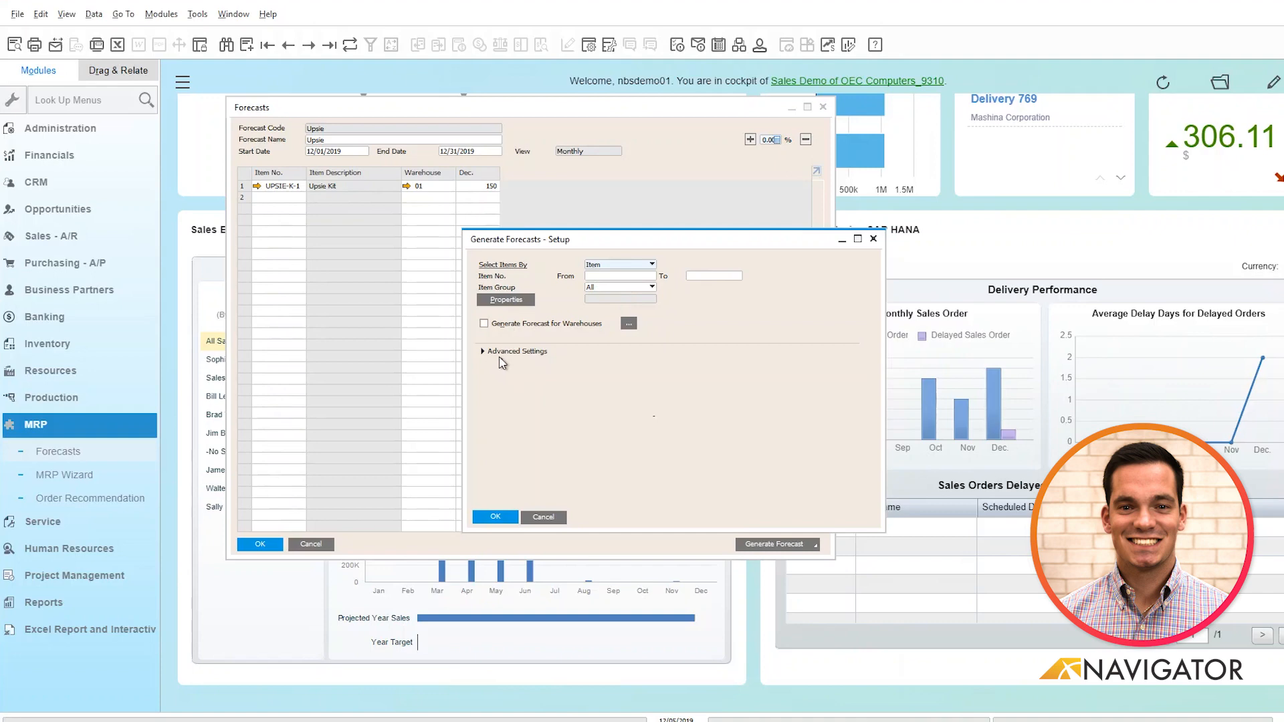
left_click(482, 350)
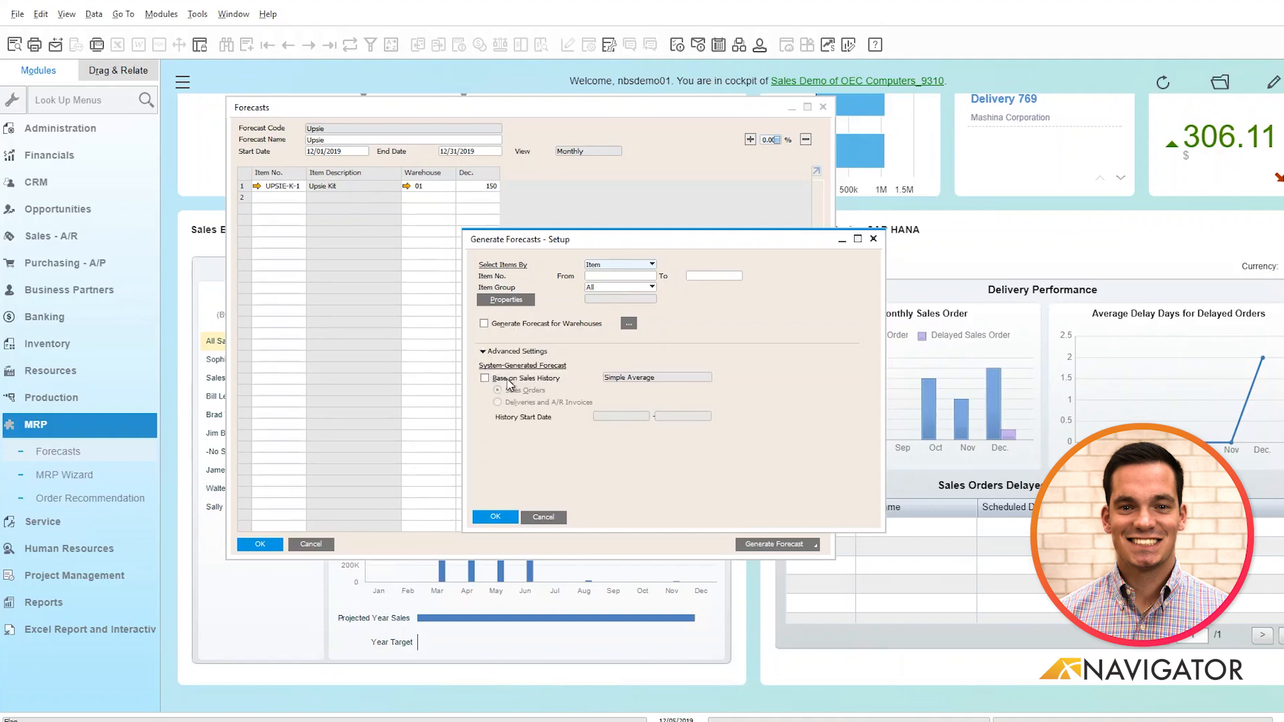
mouse_move(552, 390)
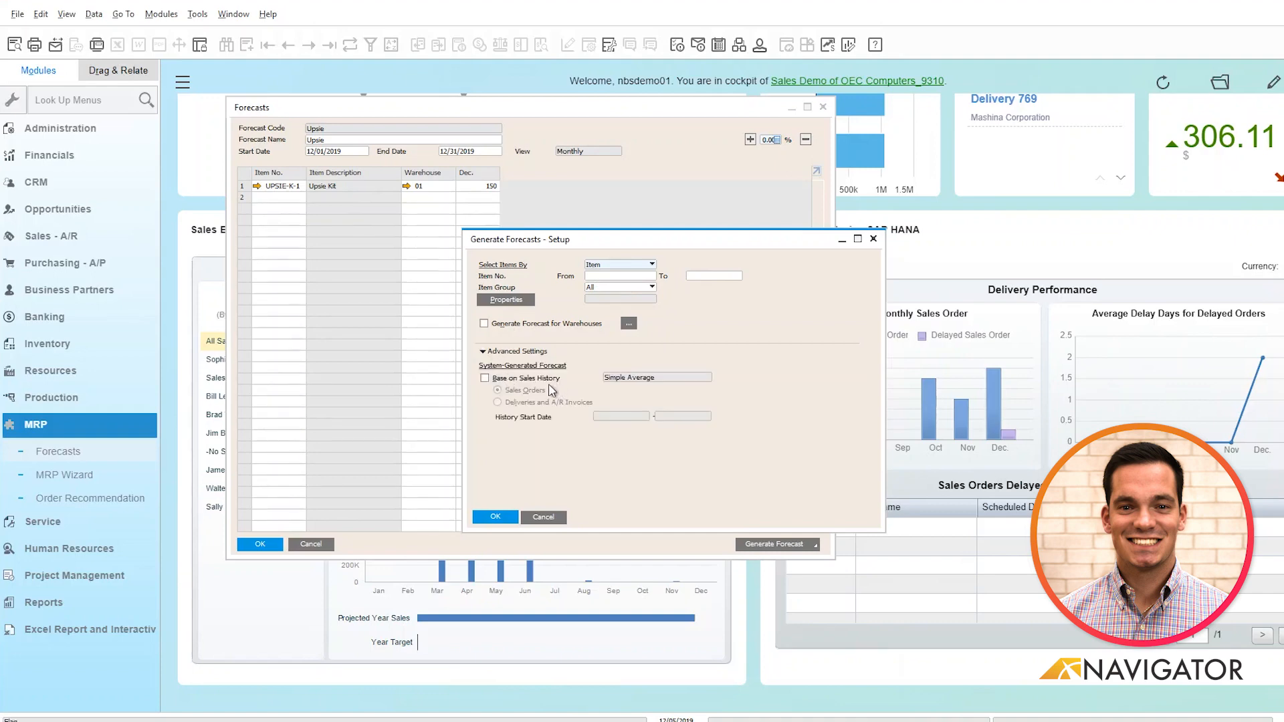
mouse_move(563, 412)
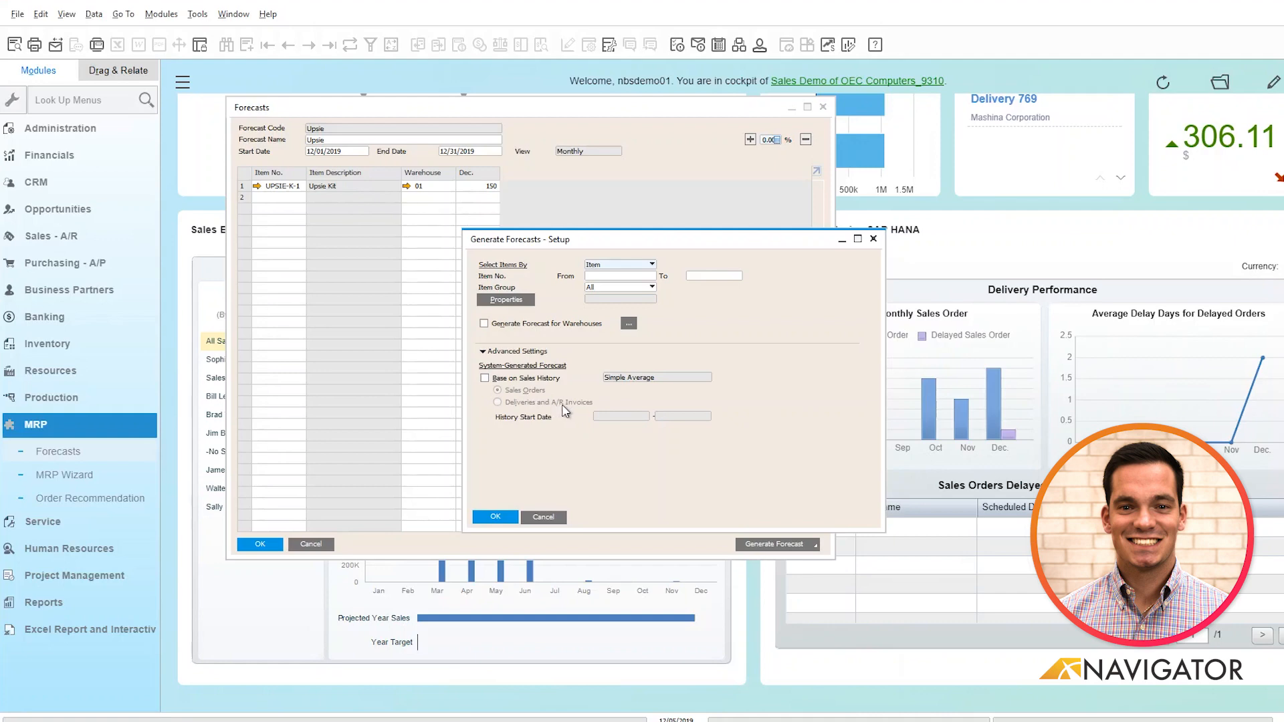
mouse_move(598, 424)
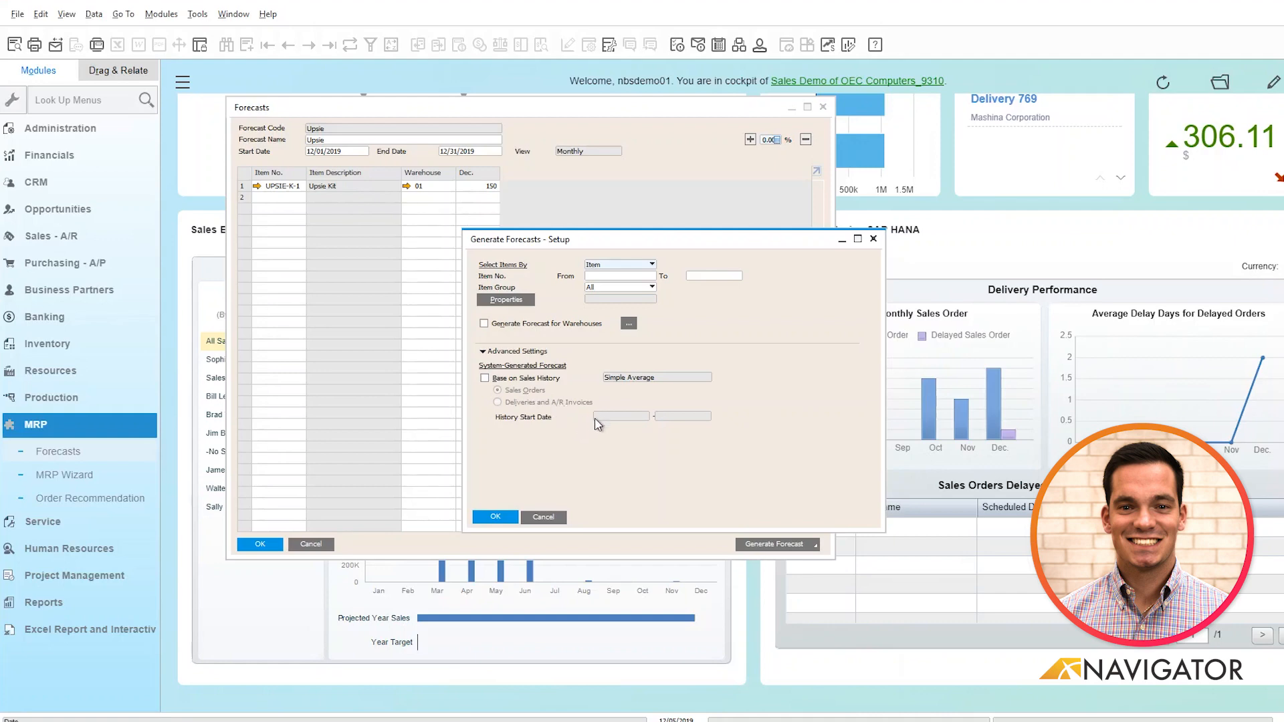
mouse_move(544, 500)
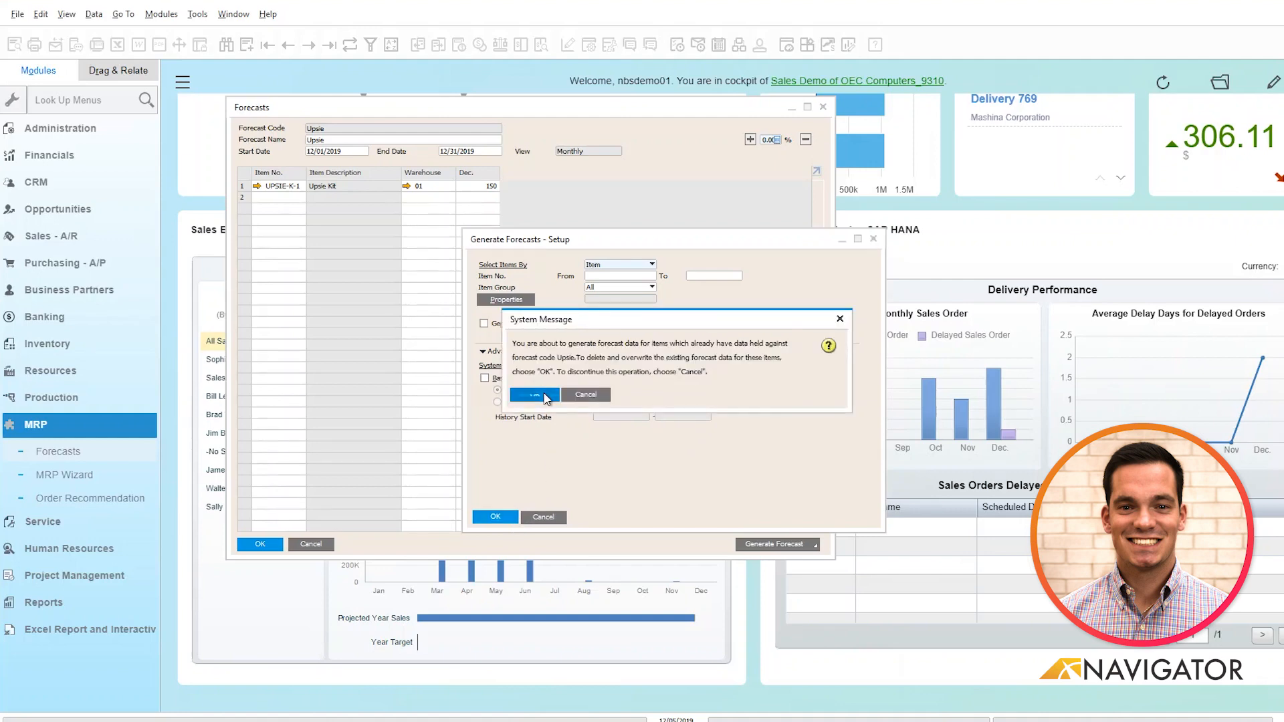
Confirm overwriting the existing Upsie forecast data.
left_click(533, 394)
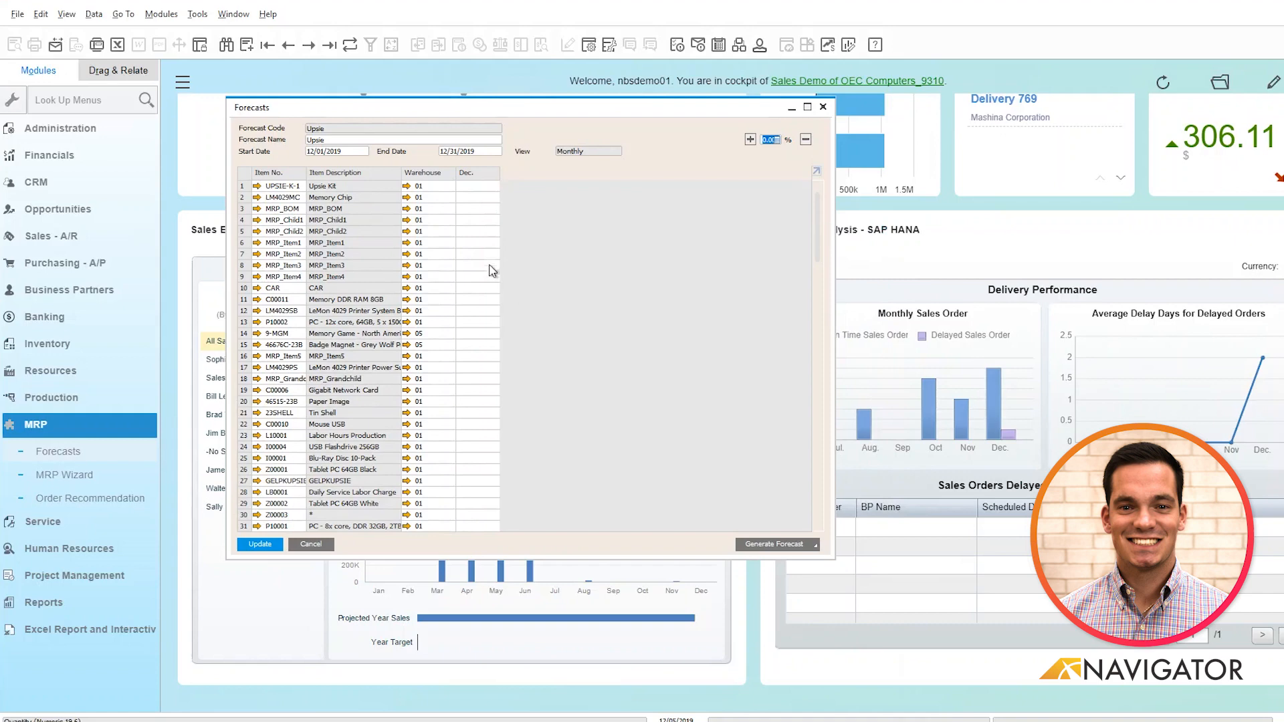
mouse_move(482, 366)
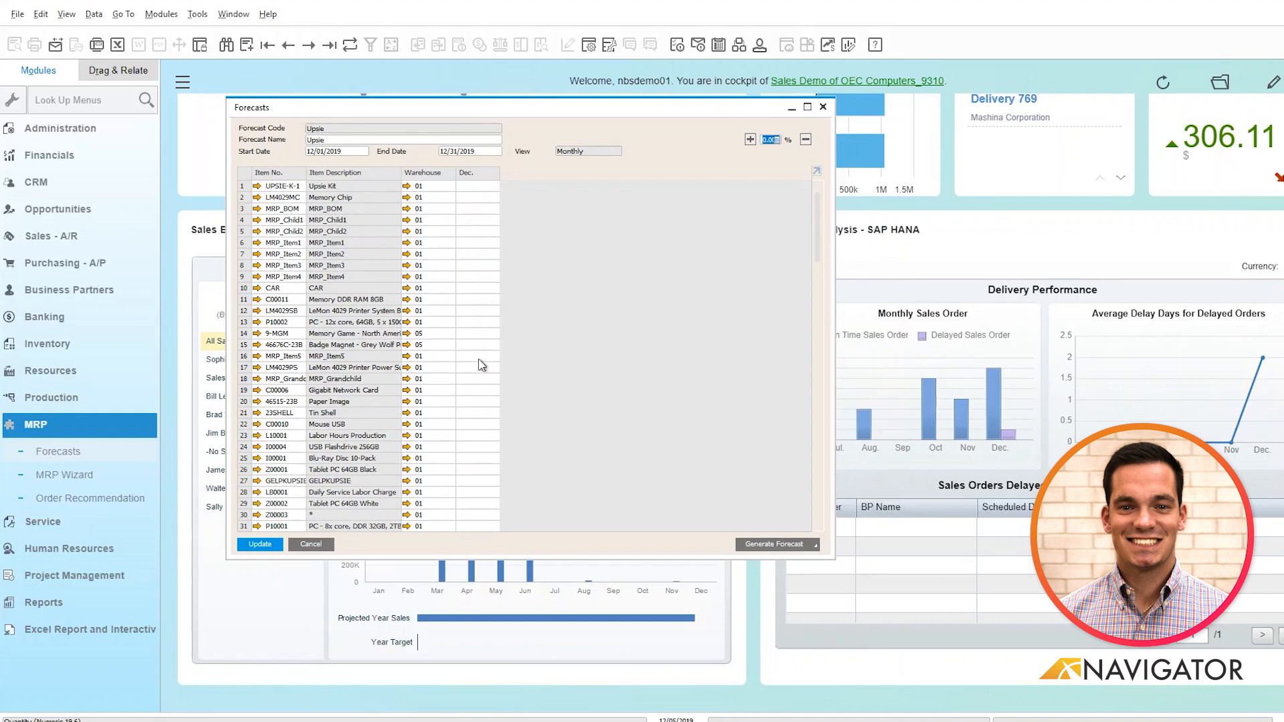
mouse_move(481, 185)
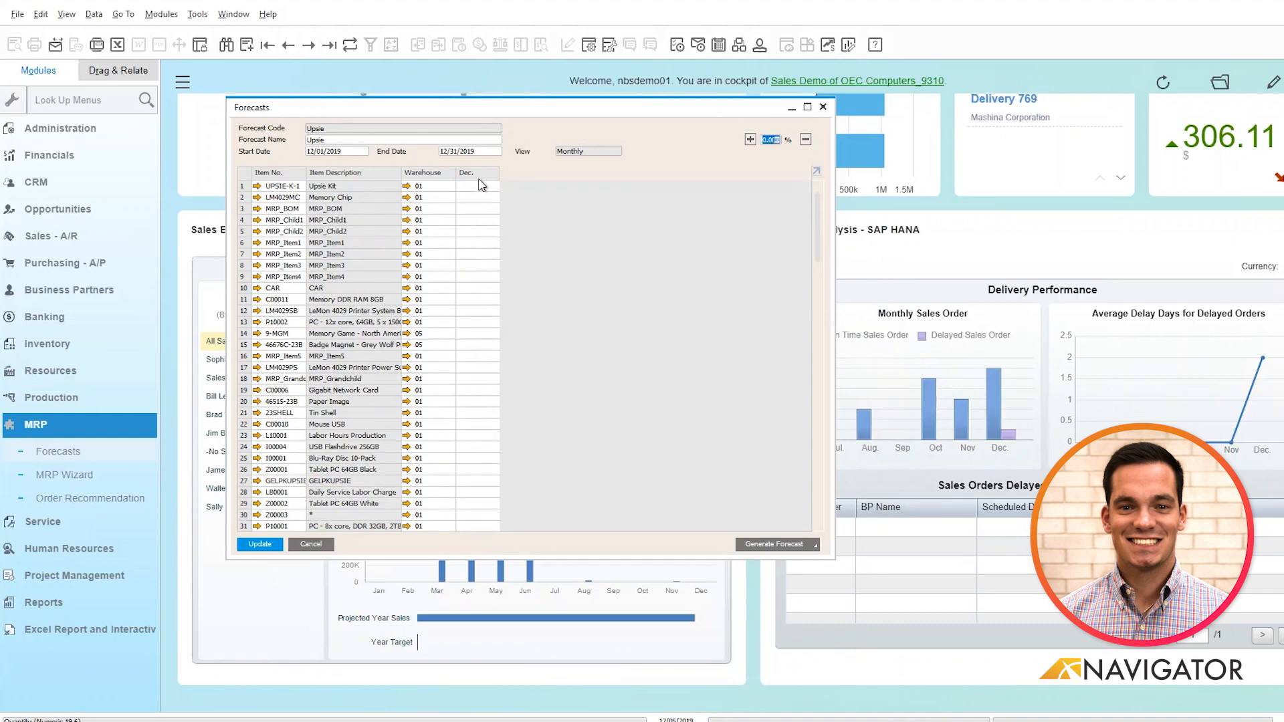
mouse_move(690, 376)
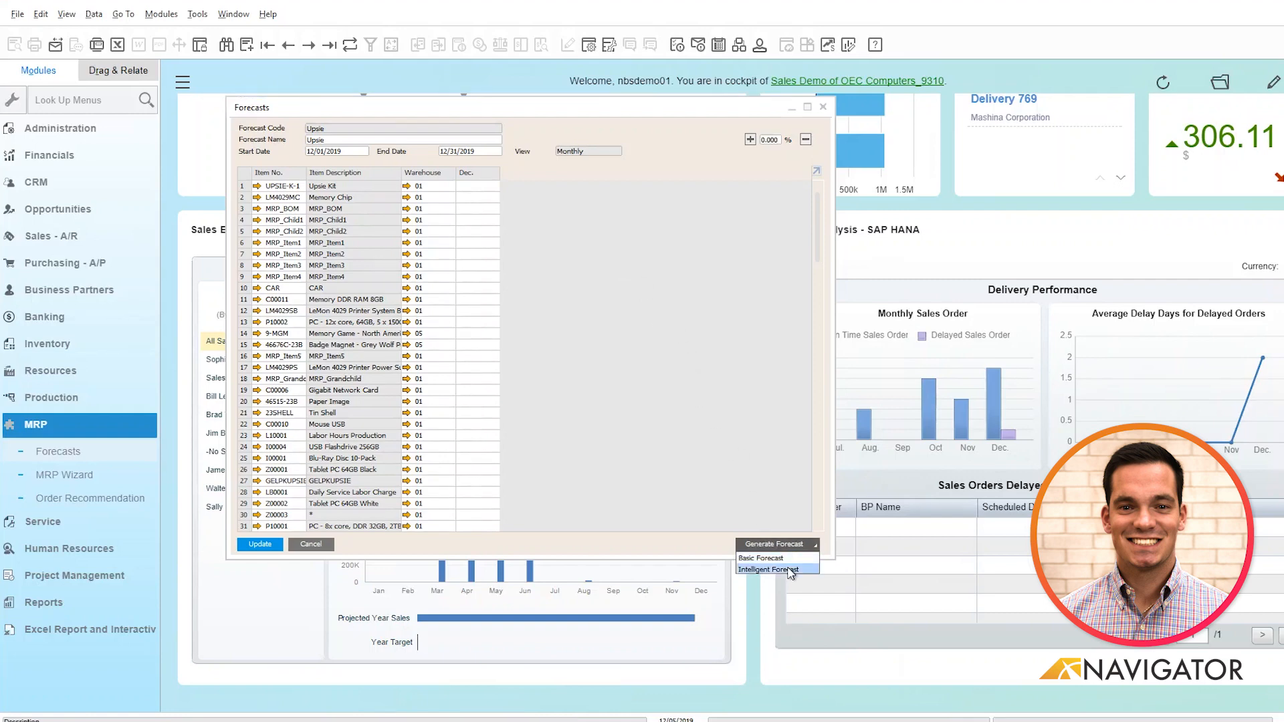
Start an Intelligent Forecast with items from 10946C-23B to 23B-Paper.
left_click(769, 569)
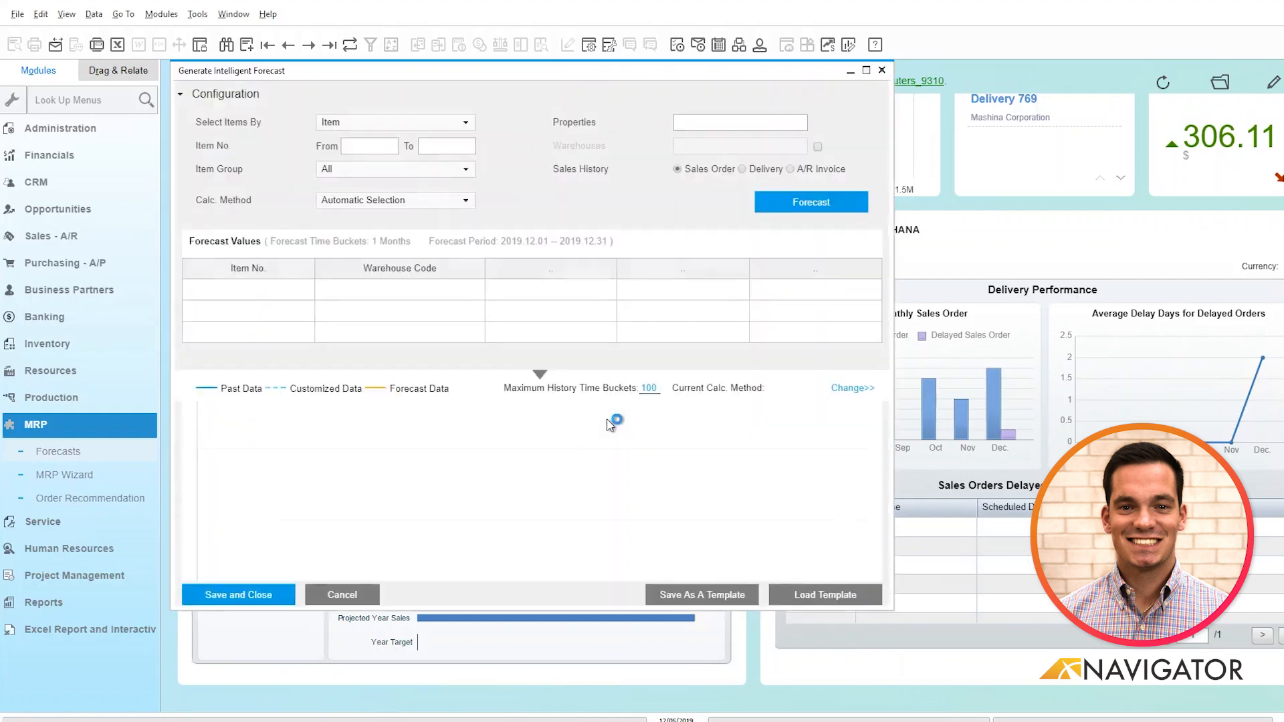
mouse_move(622, 320)
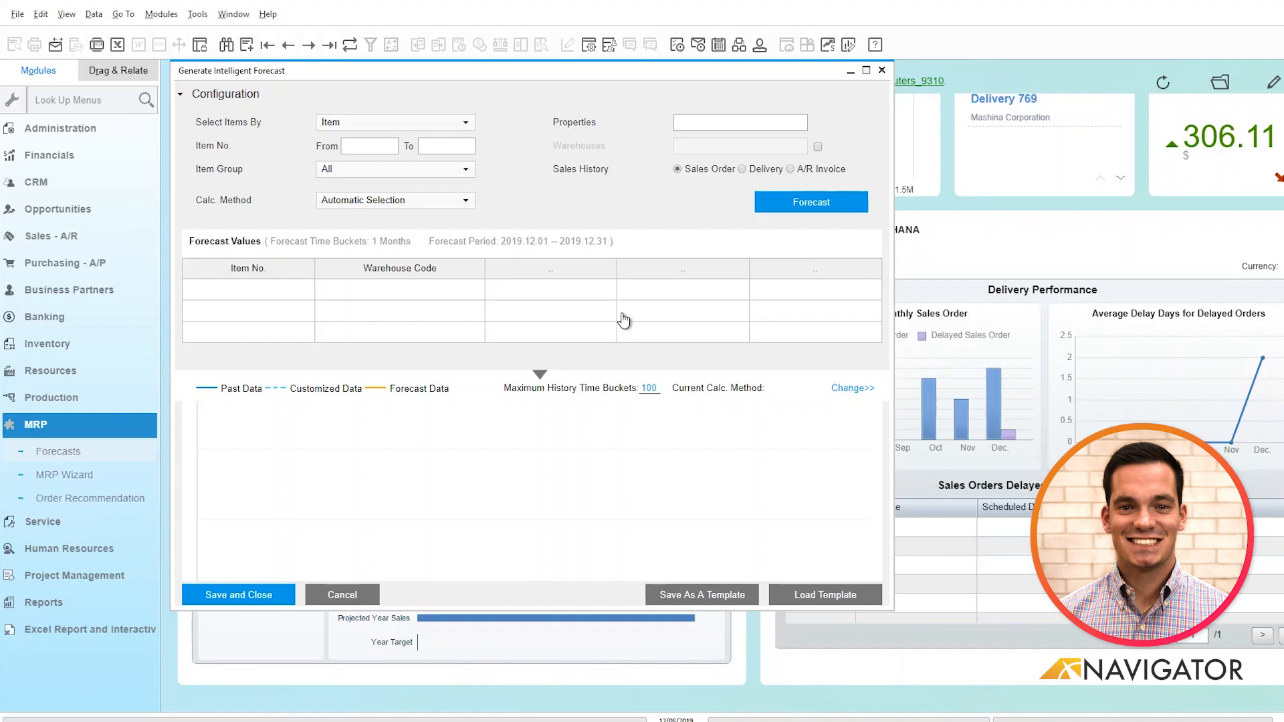
mouse_move(594, 201)
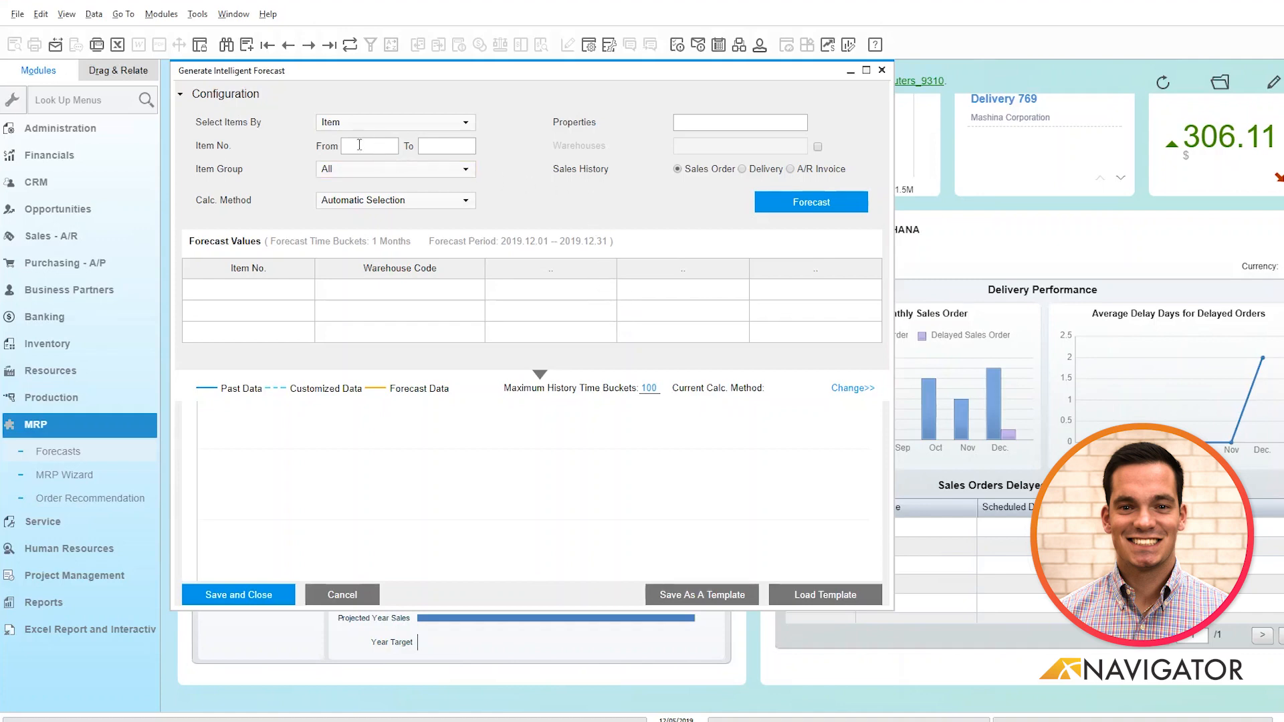
left_click(368, 145)
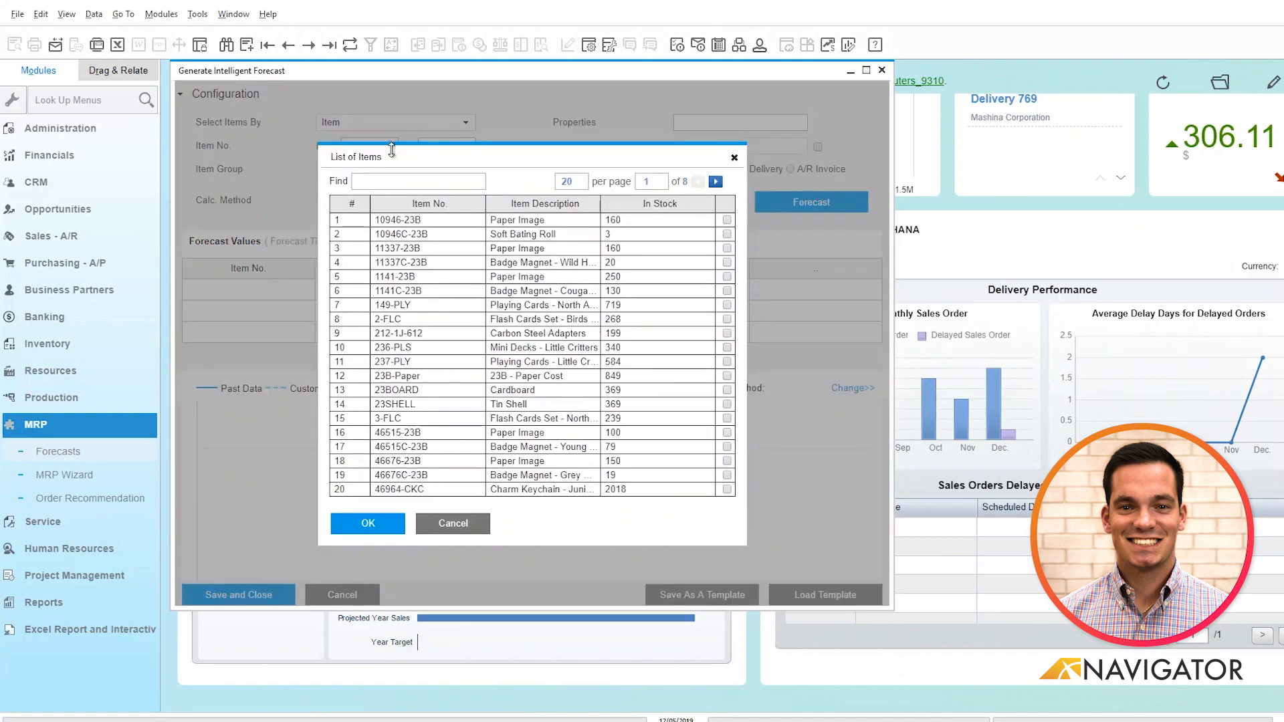
mouse_move(725, 240)
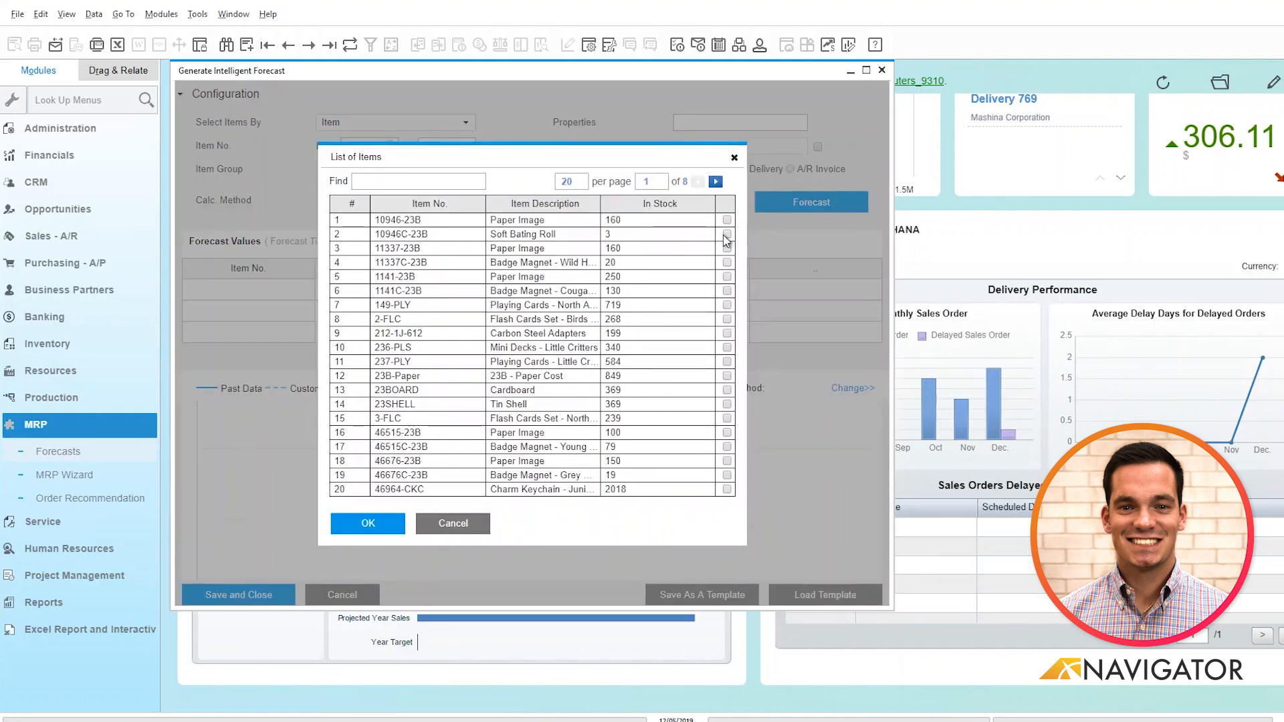
left_click(725, 234)
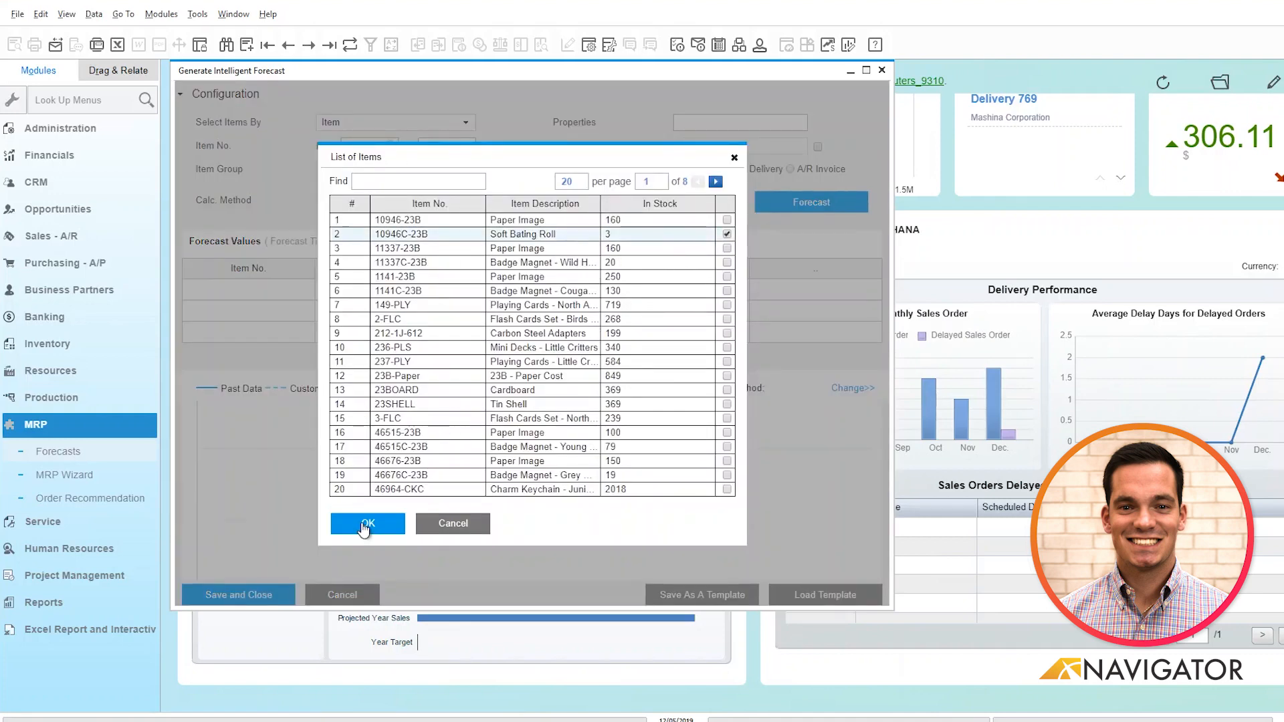
left_click(367, 523)
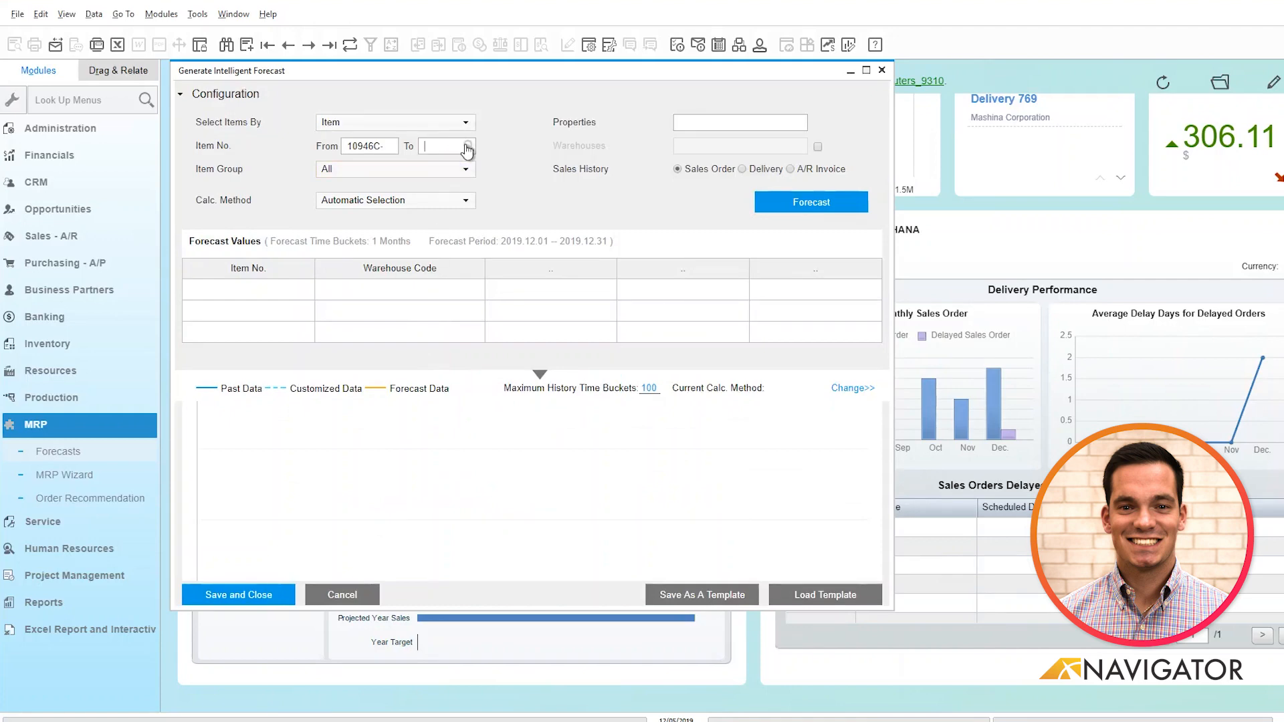
left_click(467, 147)
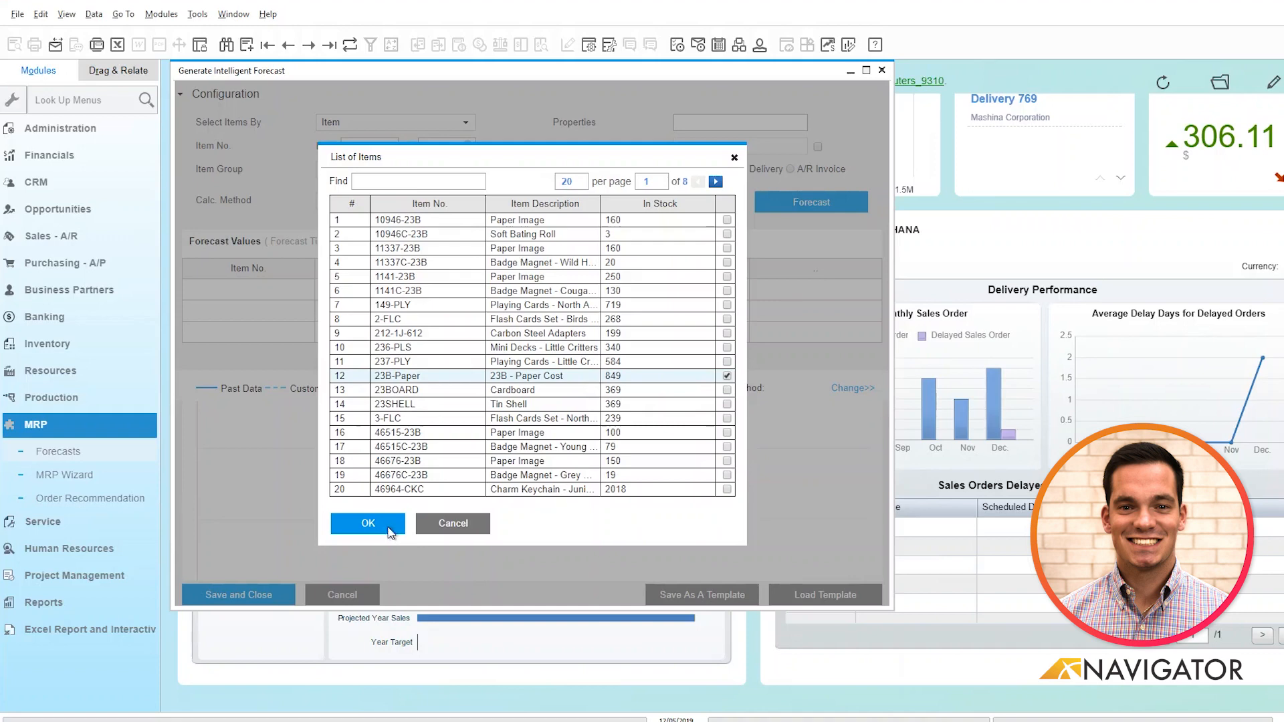
left_click(368, 524)
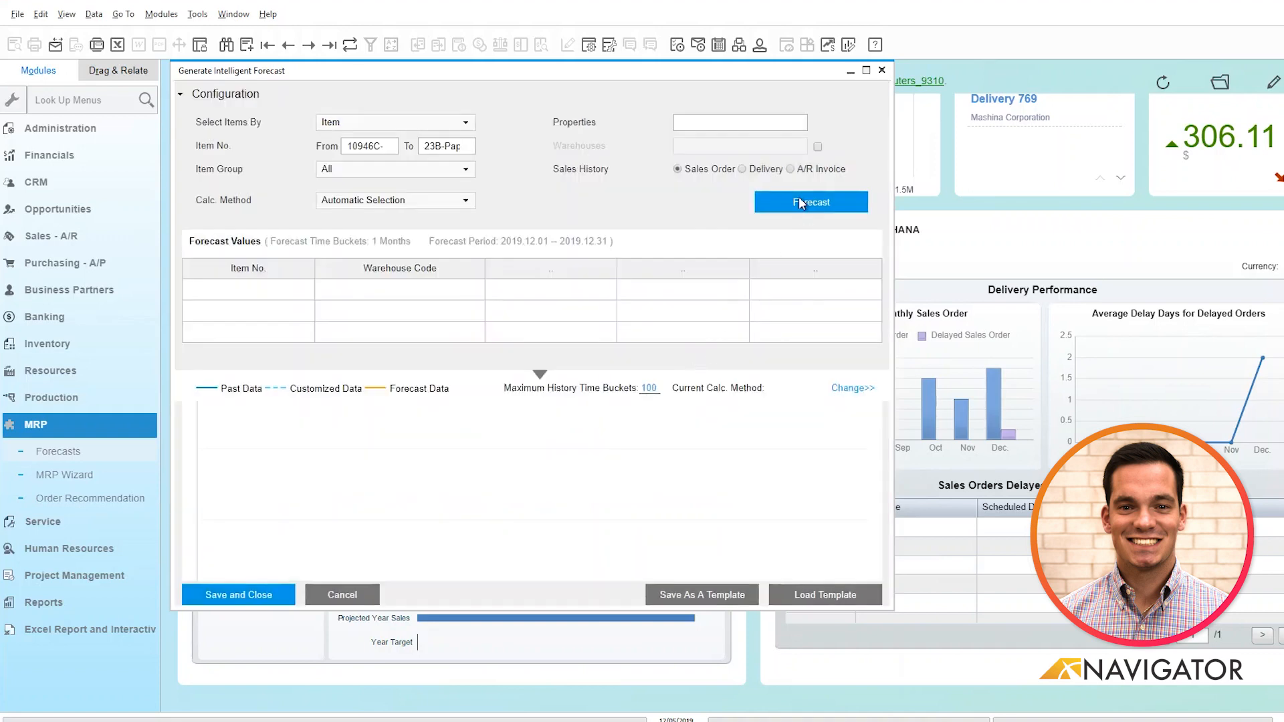
Run the intelligent forecast to show December 2019 item values and the history graph.
left_click(810, 202)
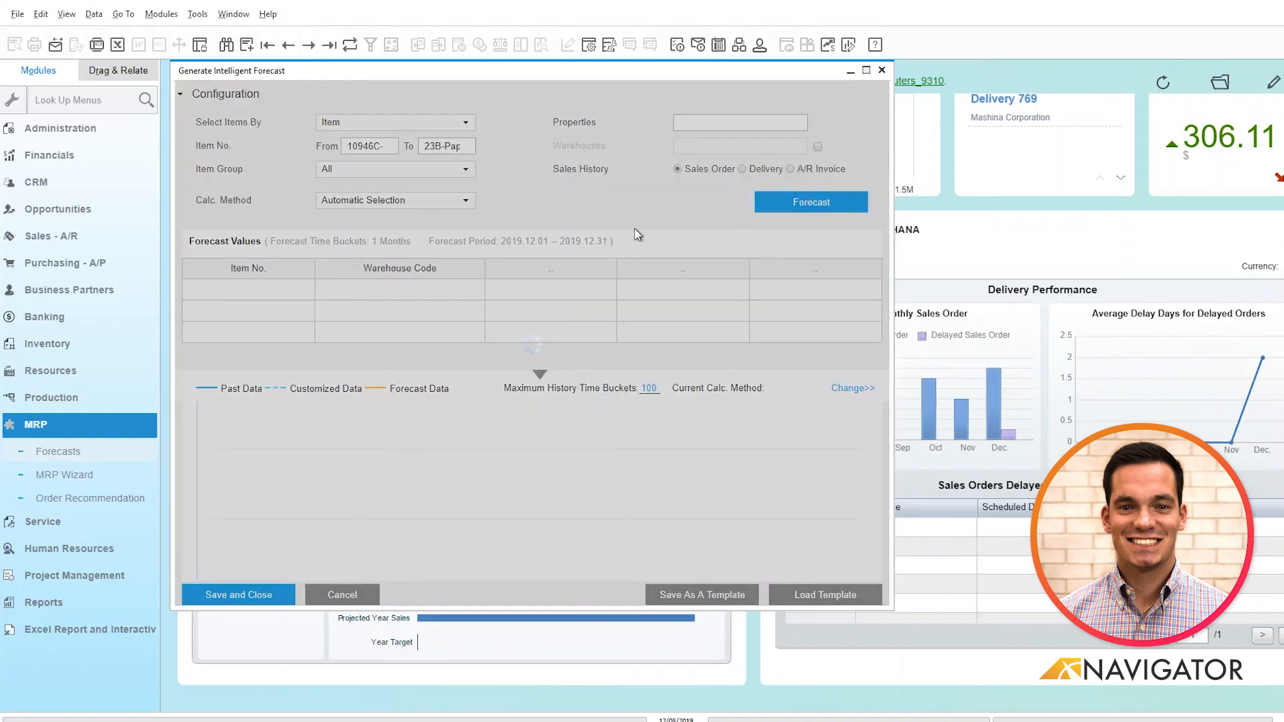
left_click(809, 201)
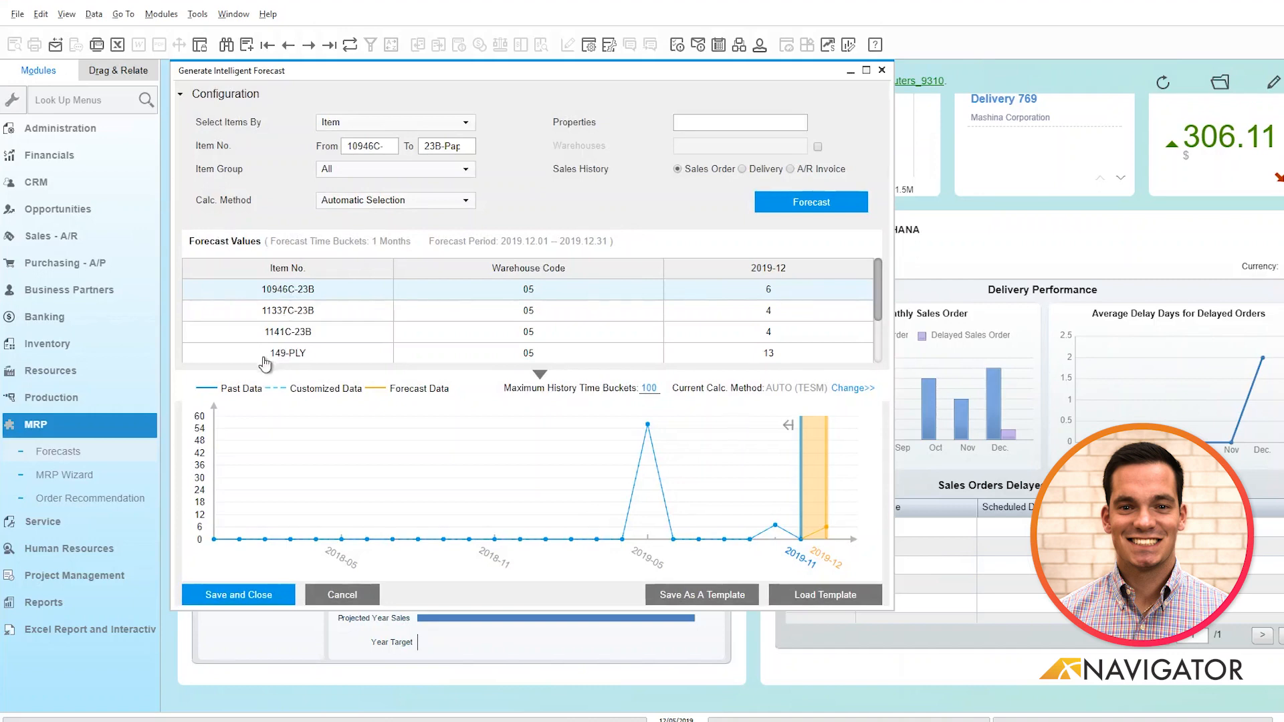
mouse_move(573, 522)
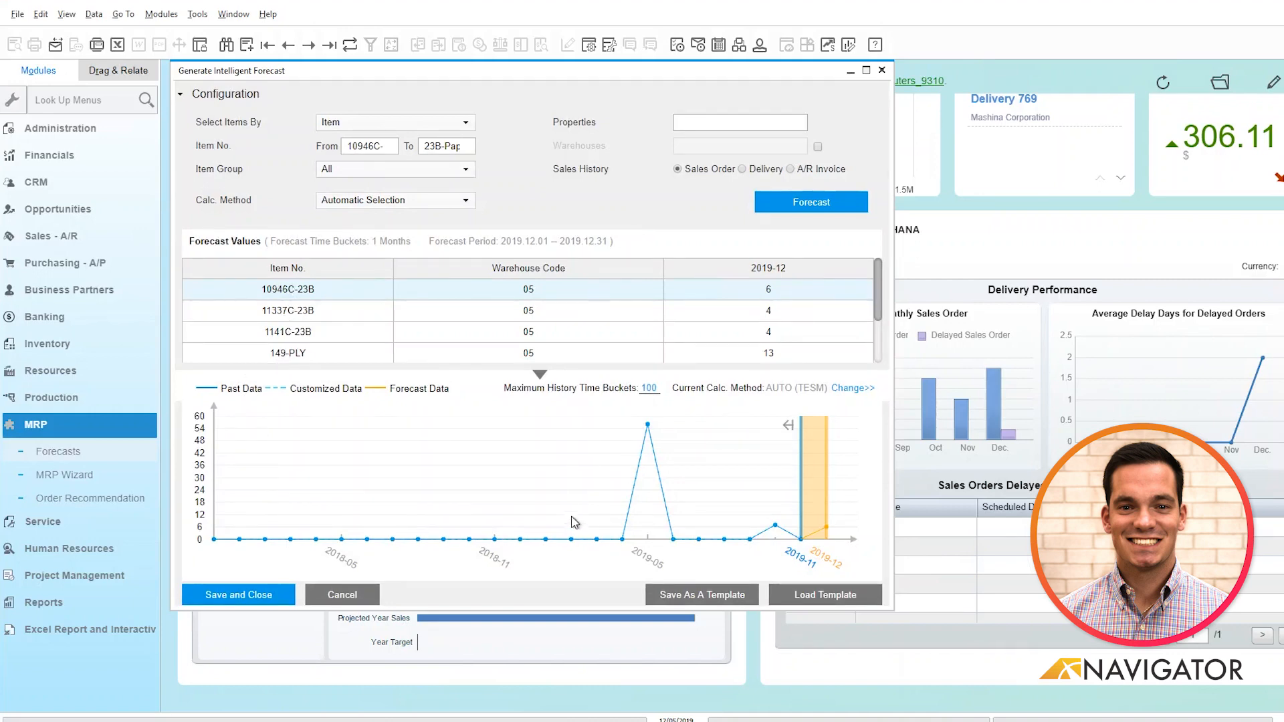
mouse_move(856, 503)
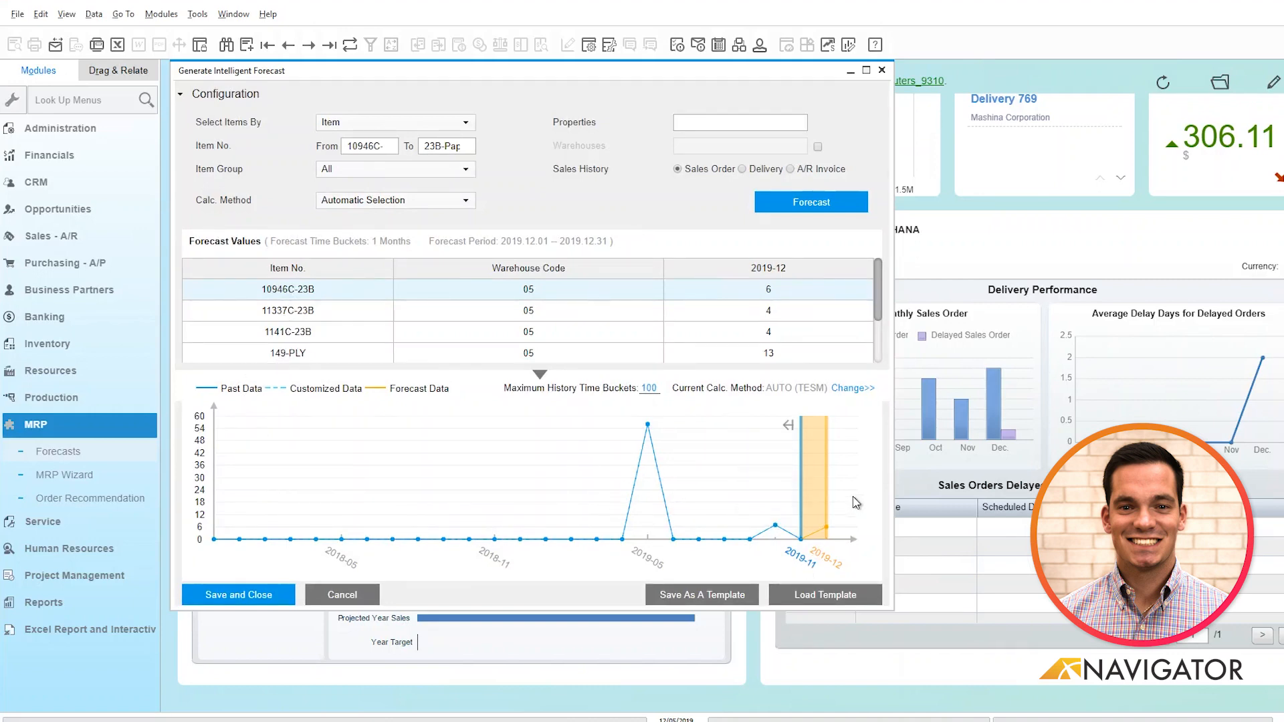
mouse_move(737, 379)
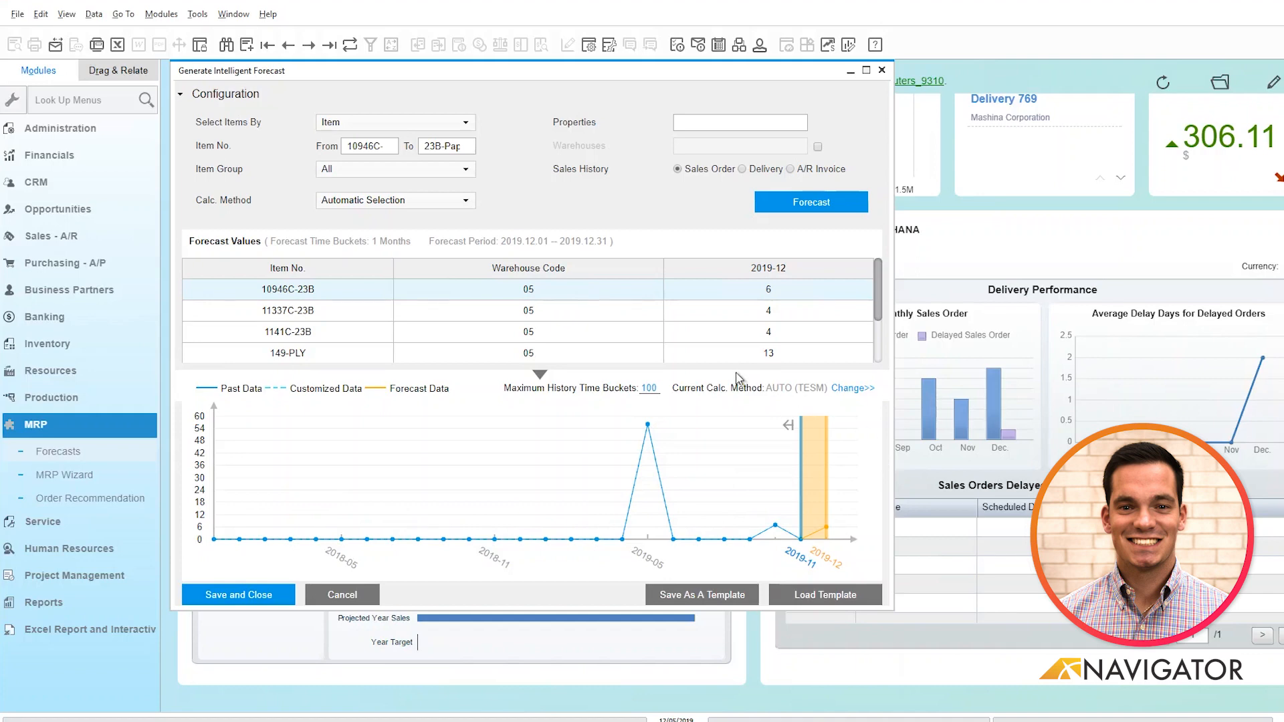
mouse_move(666, 387)
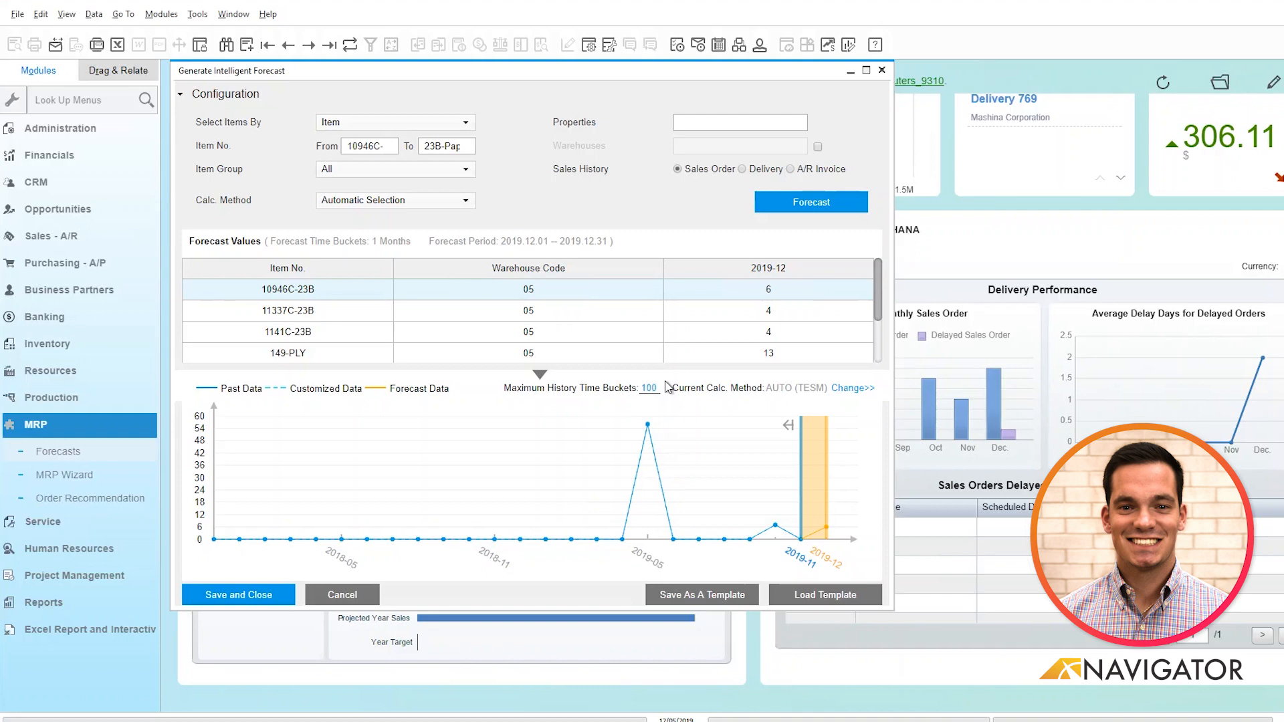